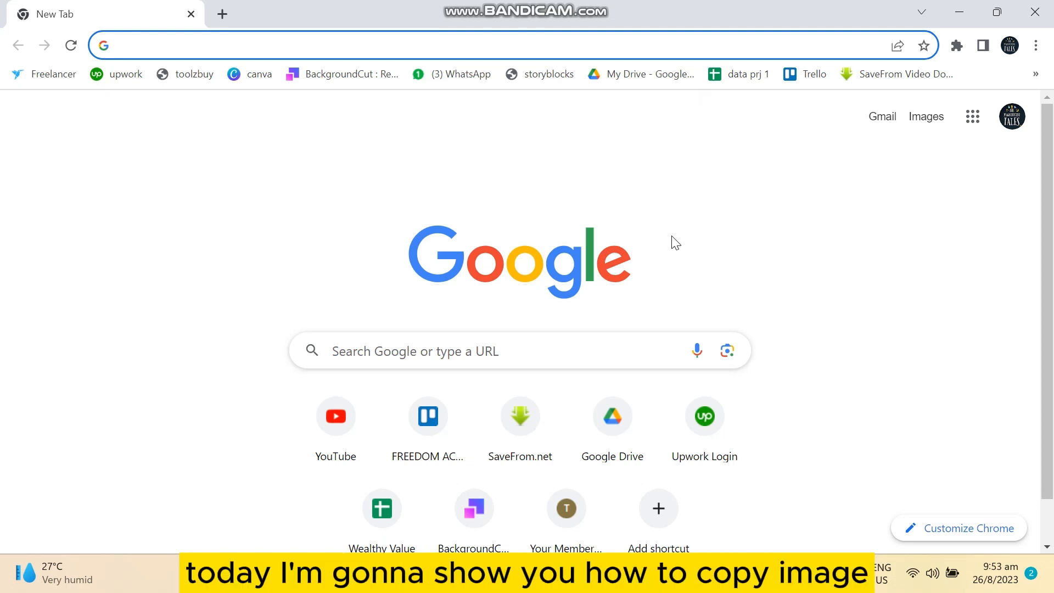
# Step: Run a Google search for cat and switch to its image results
pyautogui.click(471, 45)
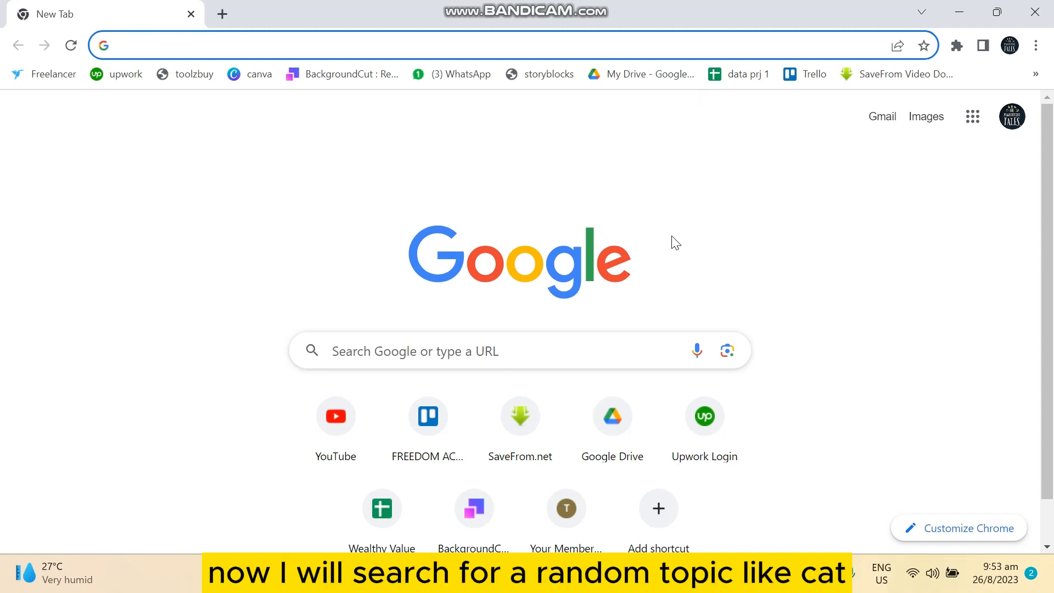
pyautogui.press('Return')
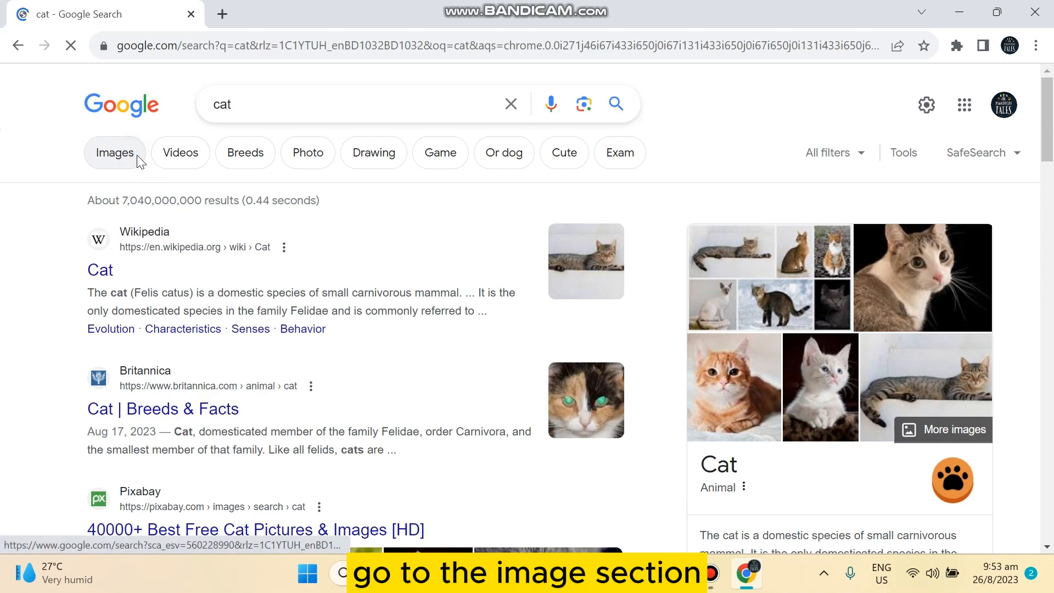
pyautogui.click(114, 153)
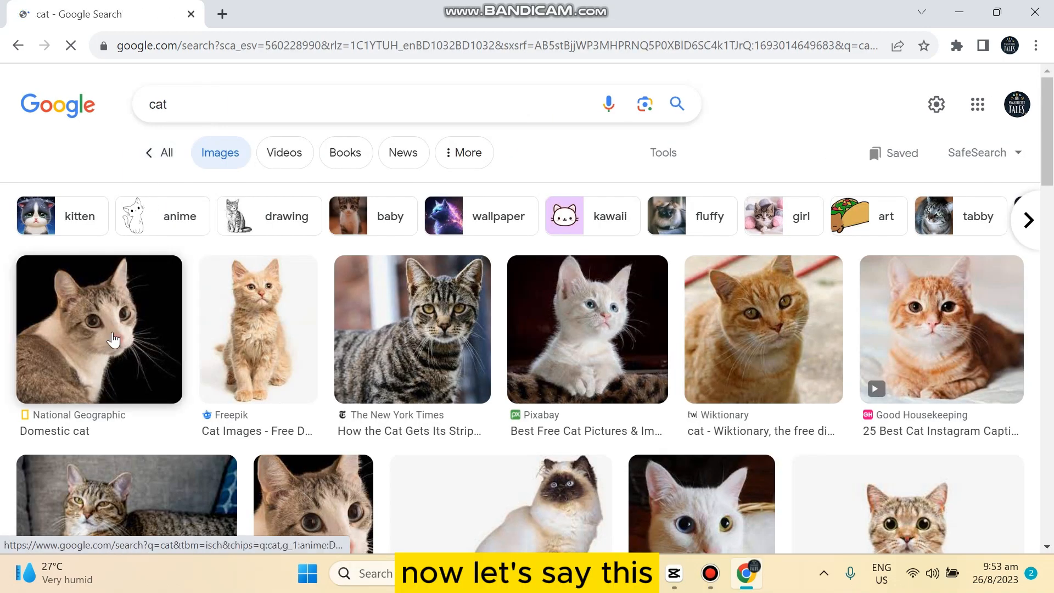
# Step: Preview the National Geographic Domestic cat image and copy the results page address
pyautogui.click(98, 329)
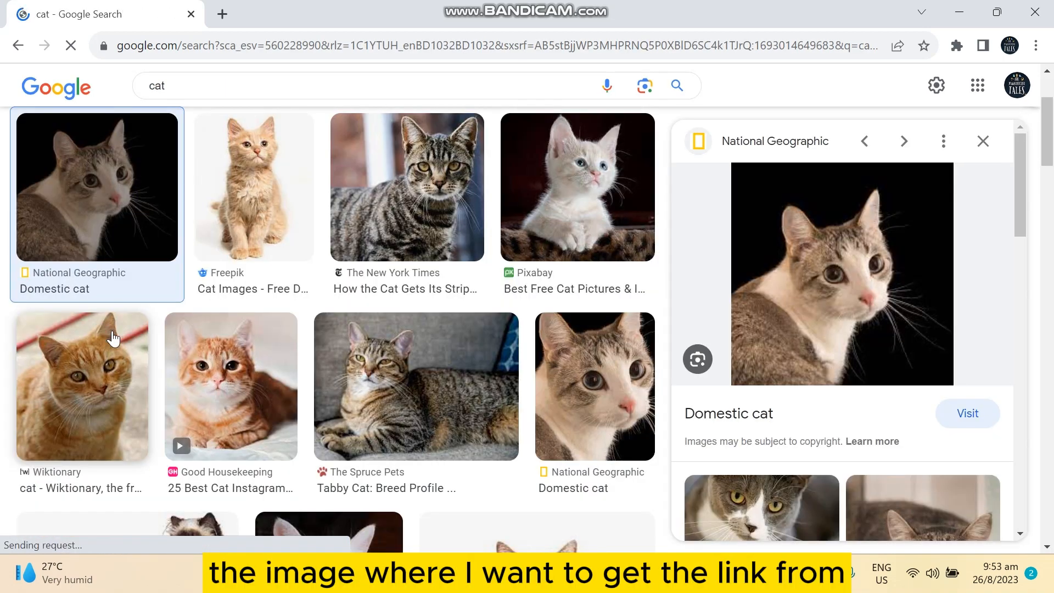
pyautogui.moveTo(819, 265)
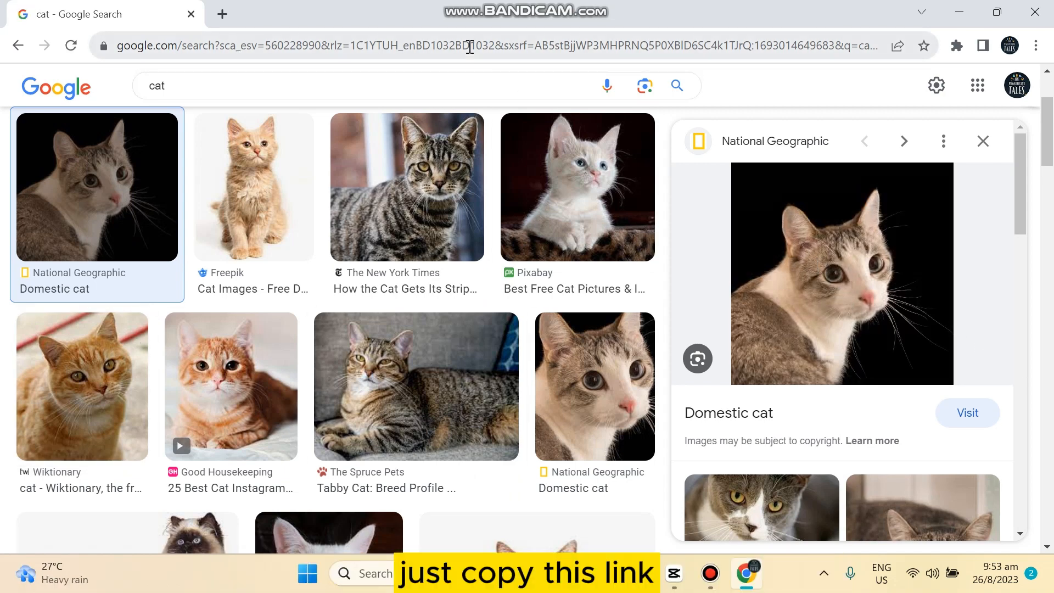
pyautogui.click(469, 45)
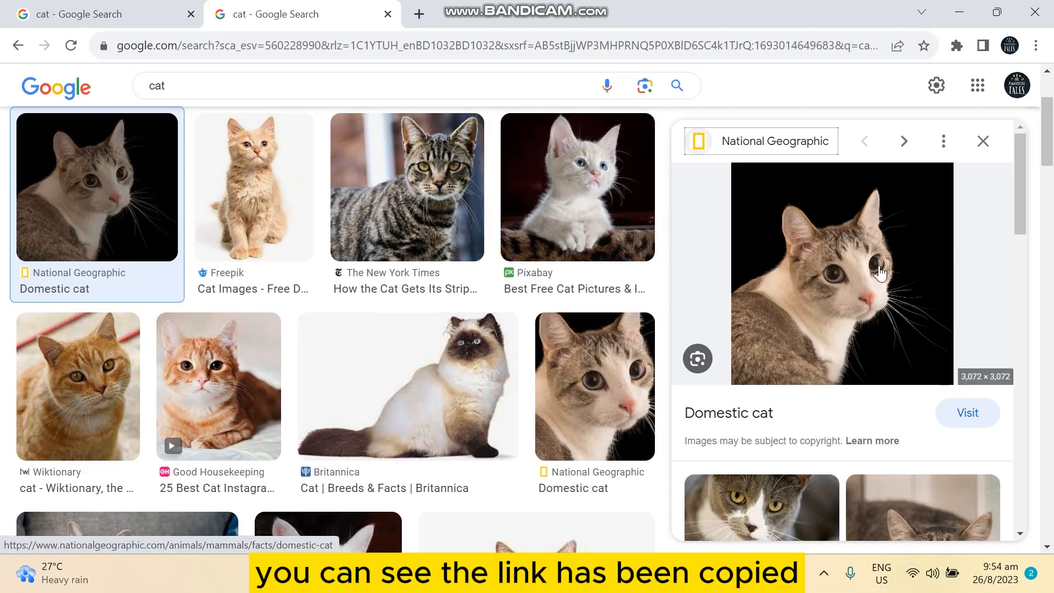
pyautogui.moveTo(785, 273)
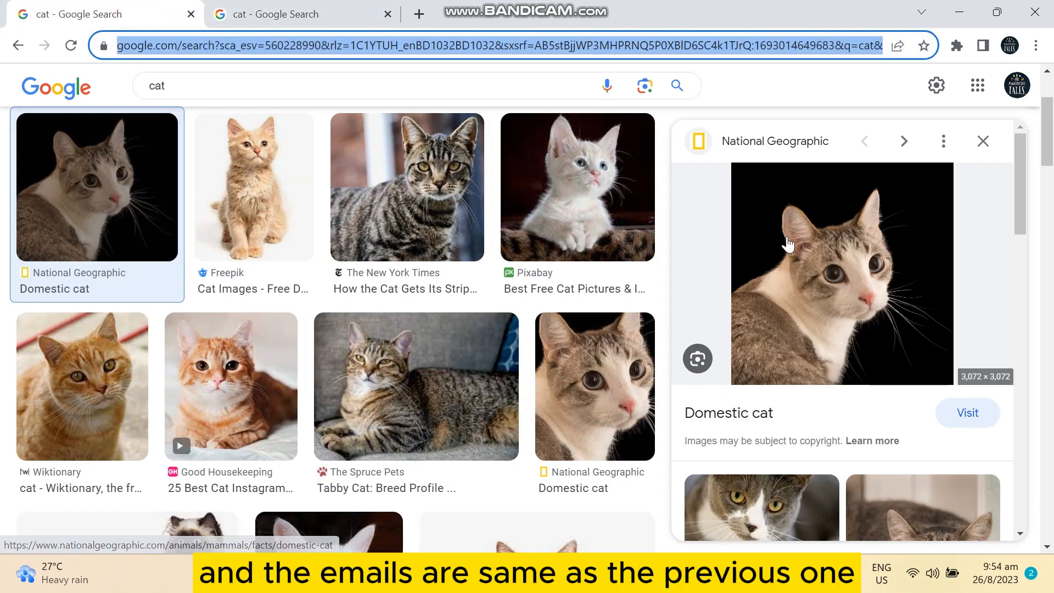
pyautogui.moveTo(812, 267)
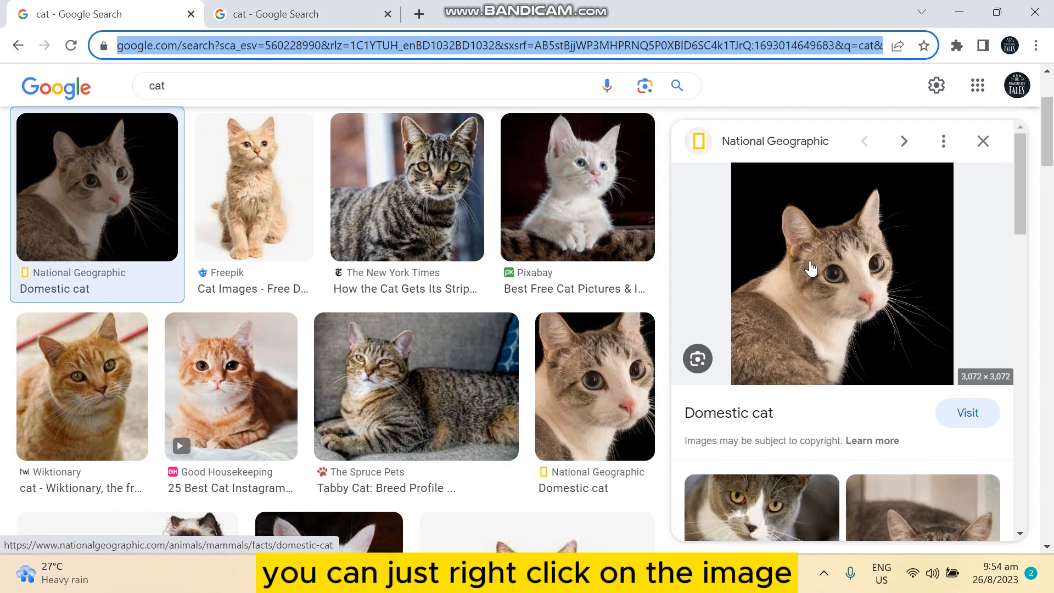
# Step: Copy the Domestic cat image's direct natgeofe.com address and paste-and-go in a new tab
pyautogui.rightClick(811, 267)
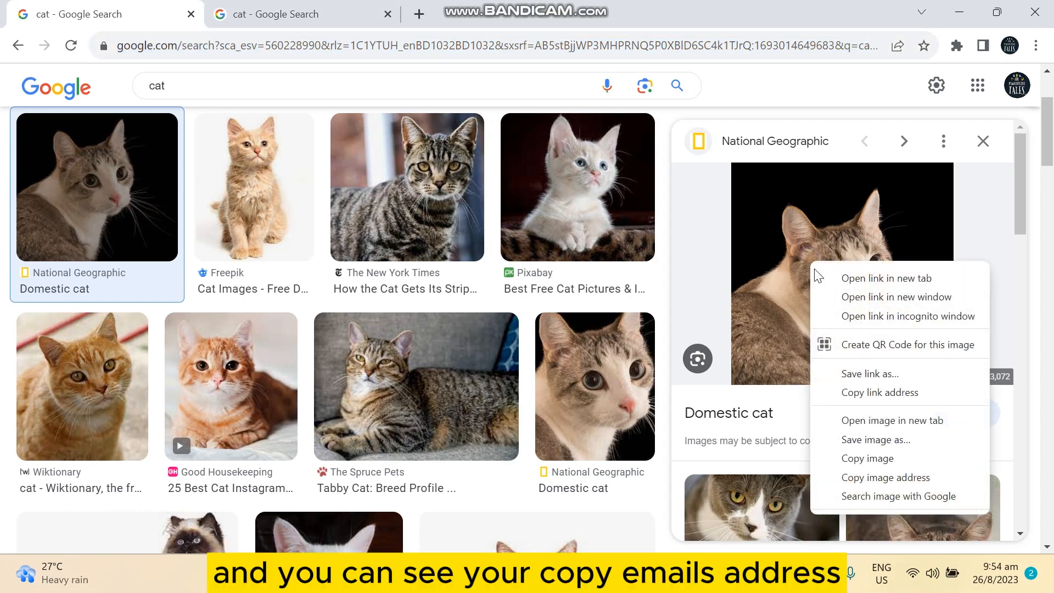
pyautogui.moveTo(885, 477)
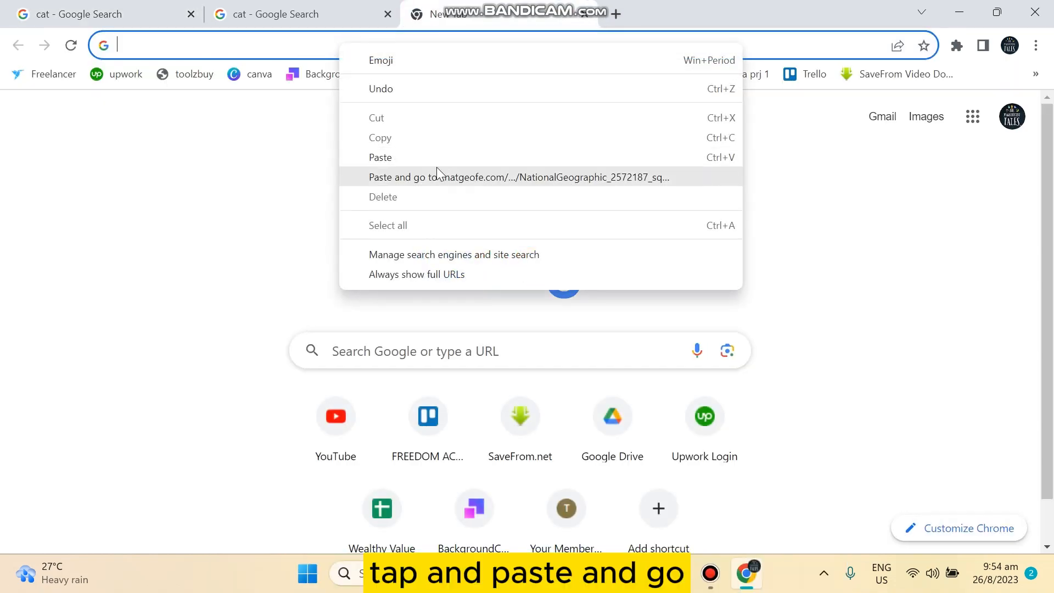
pyautogui.click(517, 176)
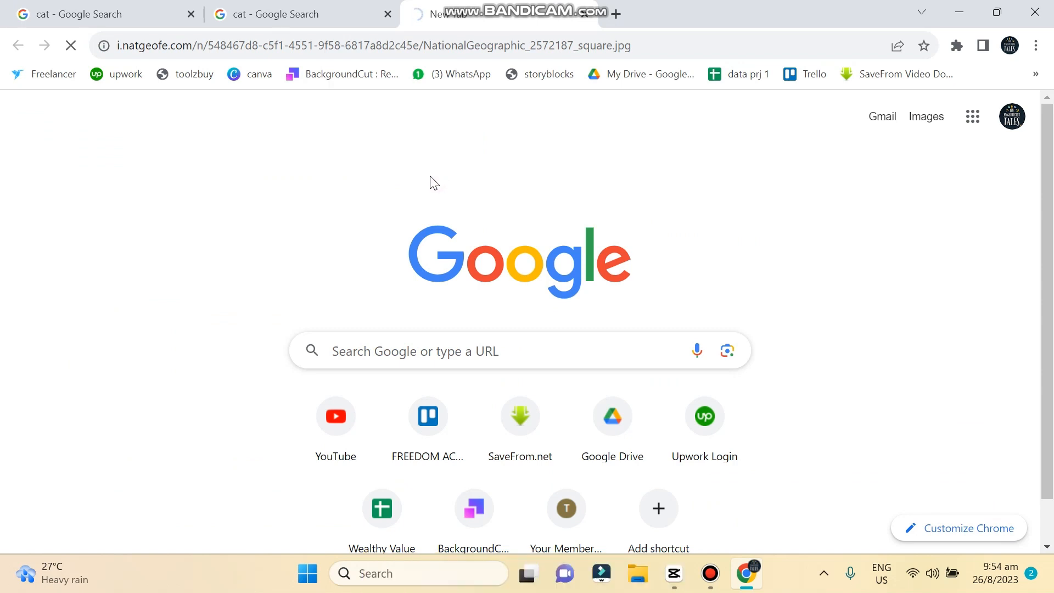